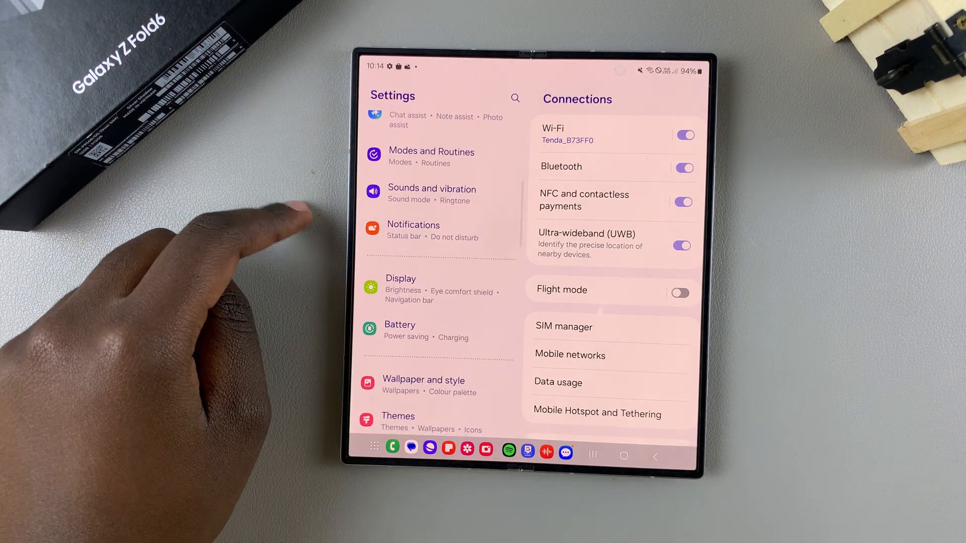
Go from Notifications to the notification pop-up edge lighting style picker
left_click(413, 230)
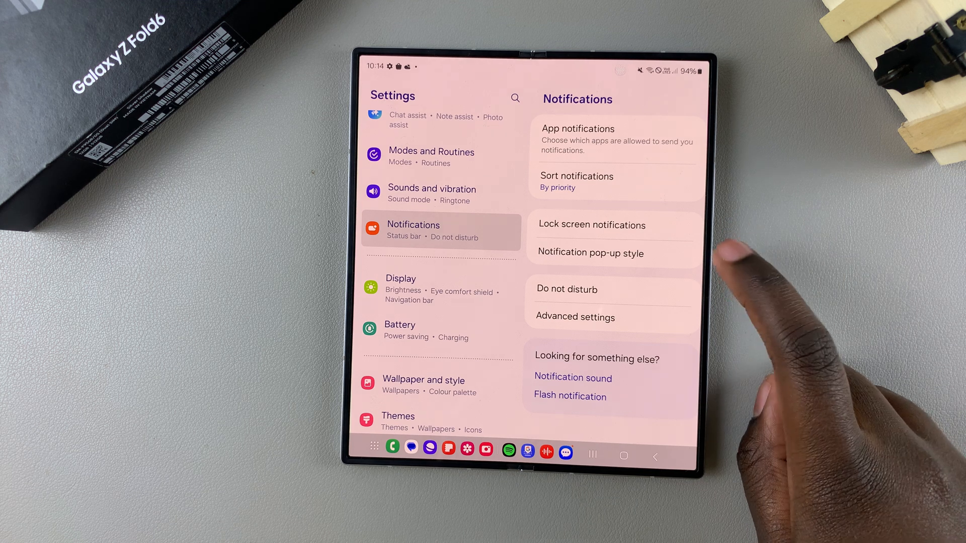
left_click(589, 253)
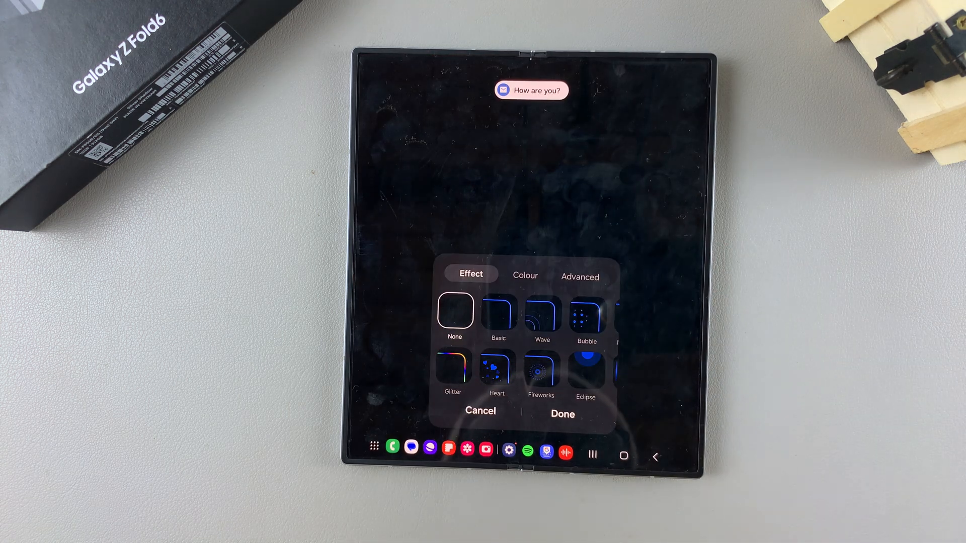
Preview the Basic, Bubble, Multicolour, Echo and Glitter effects, then show the lighting colour options
left_click(498, 314)
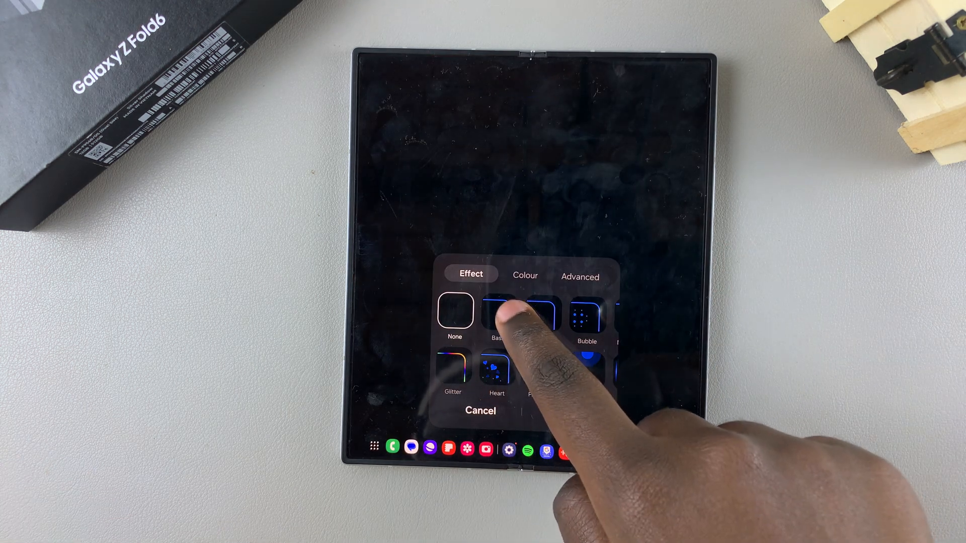
left_click(498, 314)
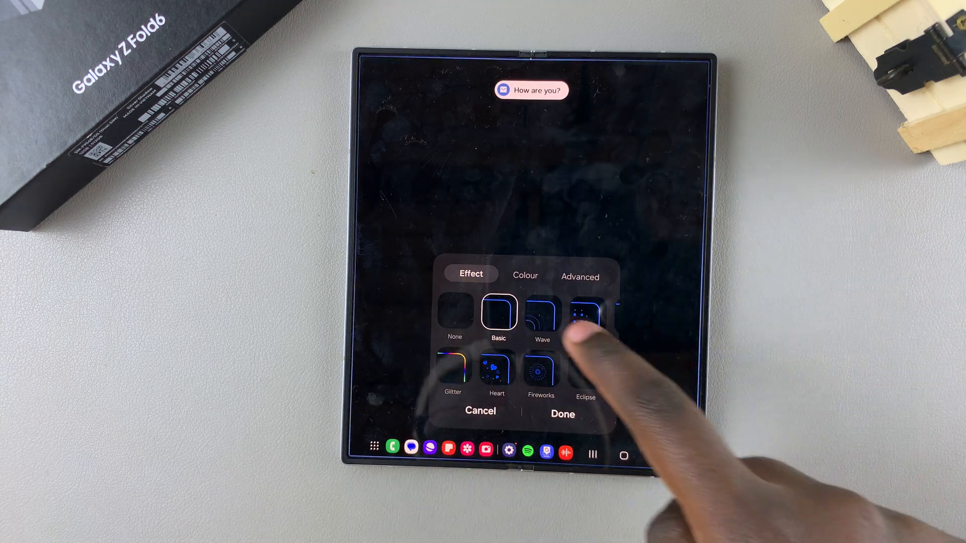
left_click(585, 318)
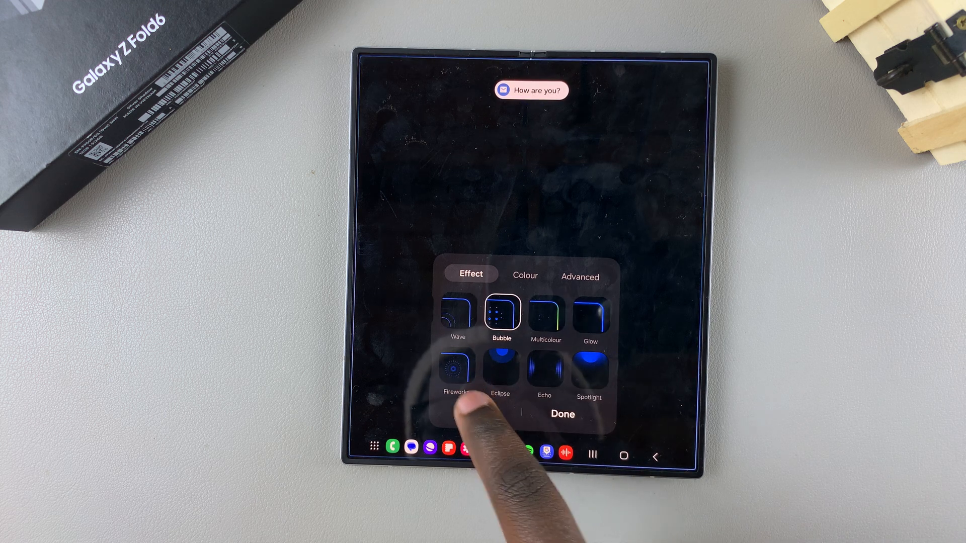
left_click(544, 314)
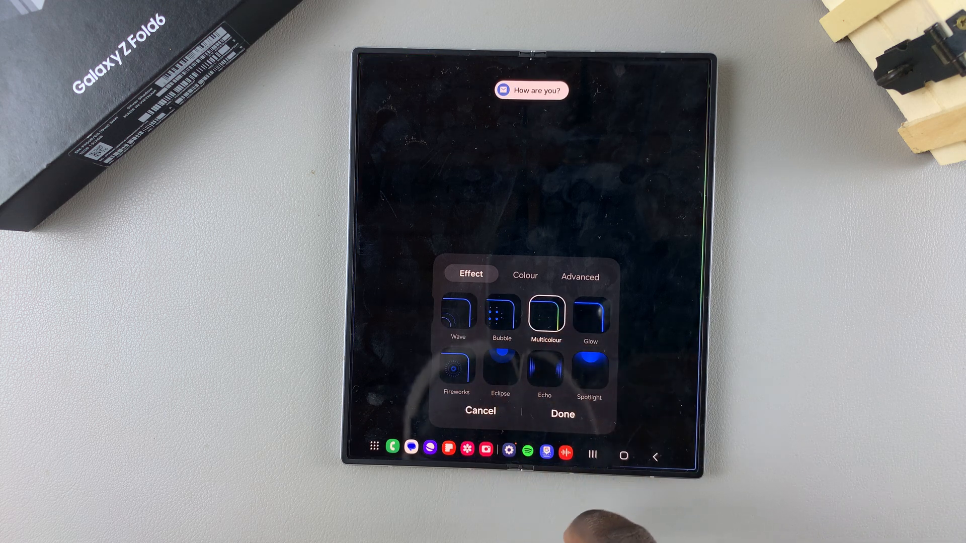
left_click(588, 373)
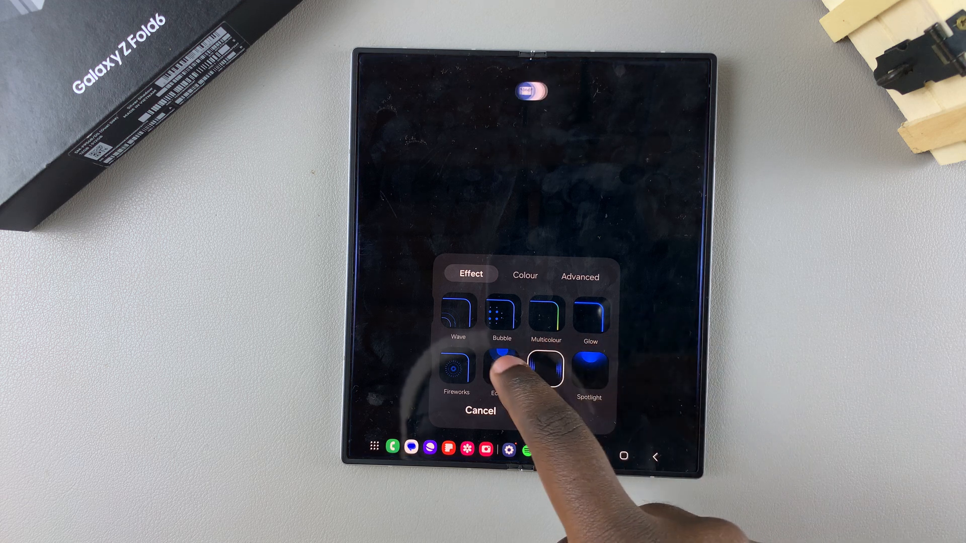
scroll("left", 3)
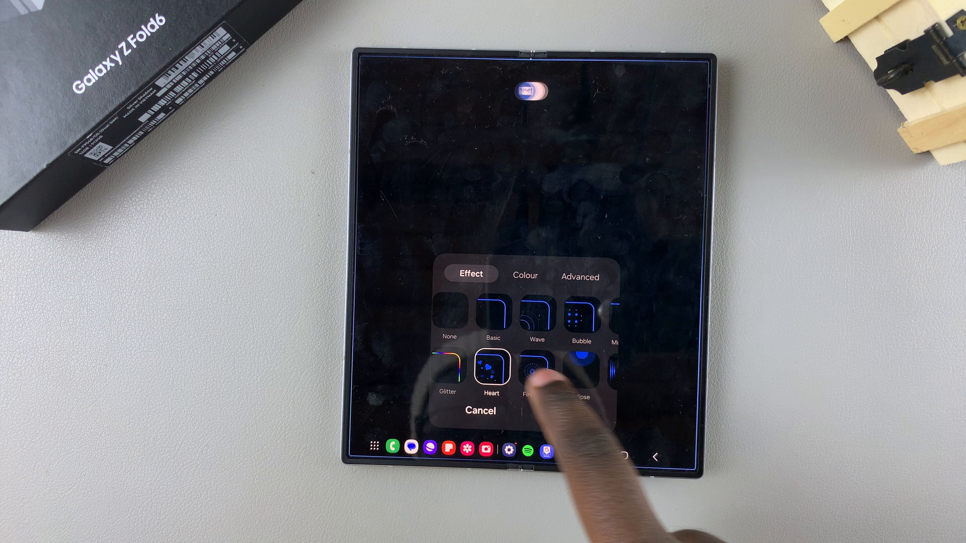
left_click(528, 370)
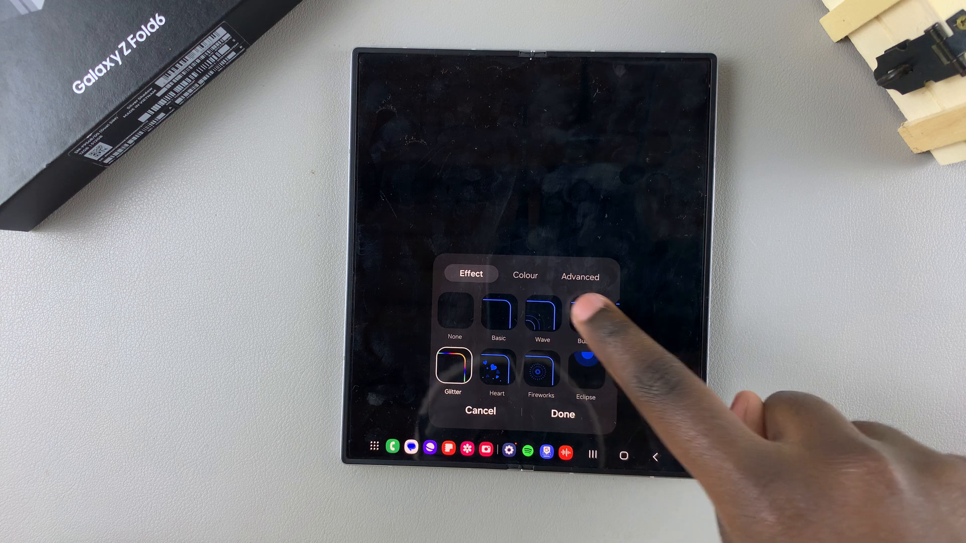
left_click(524, 275)
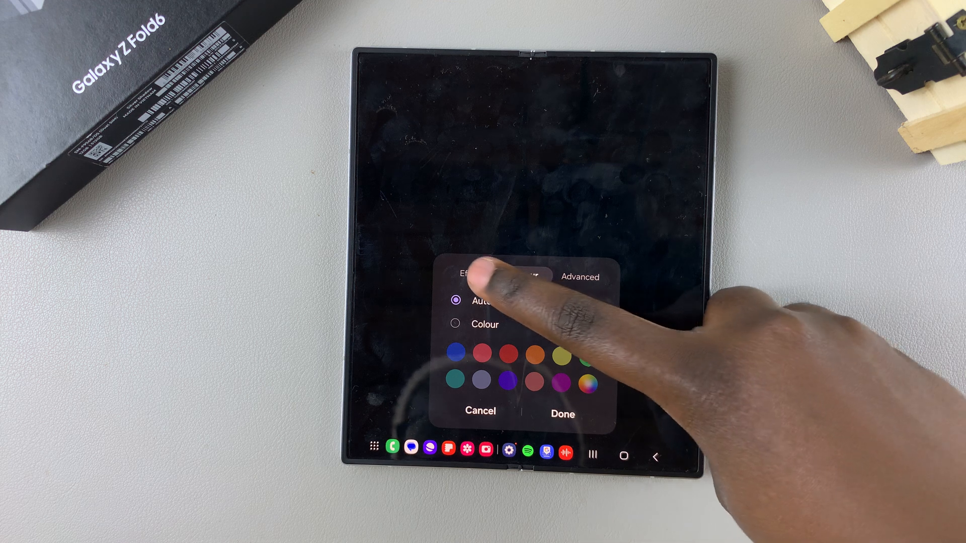
Choose the Basic effect and switch its colour from Auto to a custom violet
left_click(469, 277)
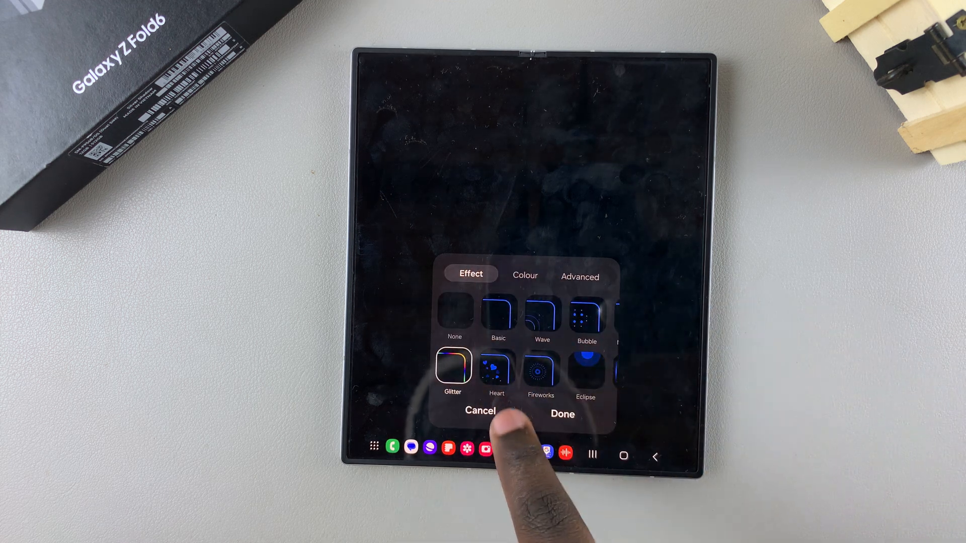
left_click(497, 316)
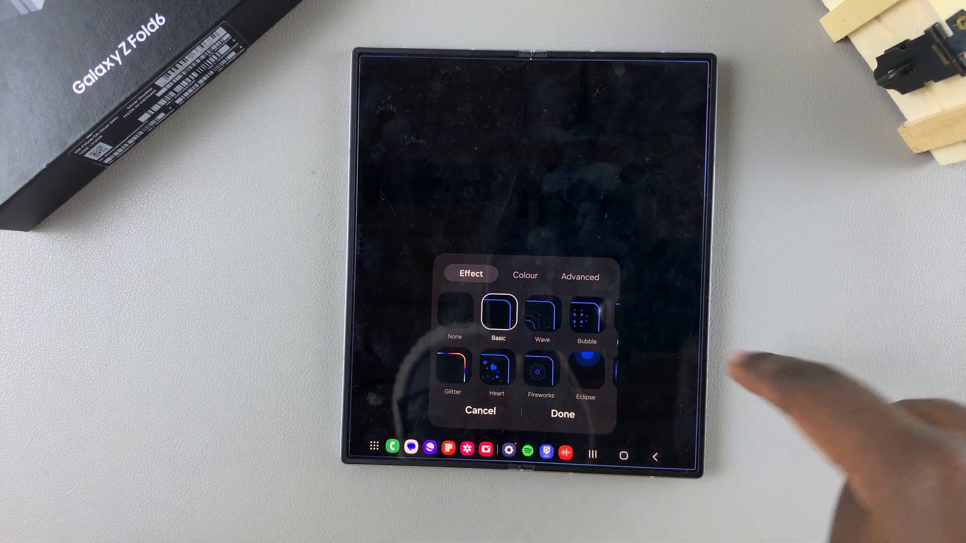
left_click(525, 277)
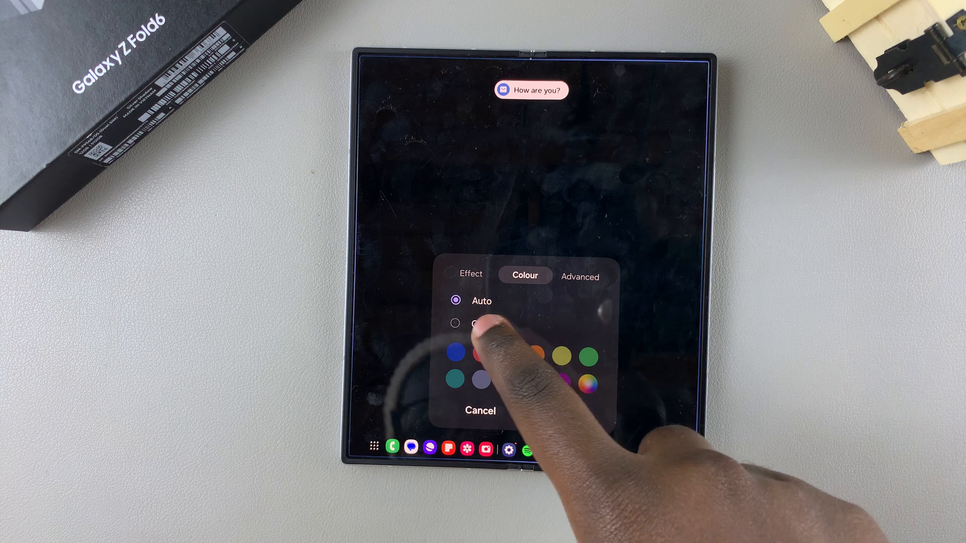
left_click(456, 324)
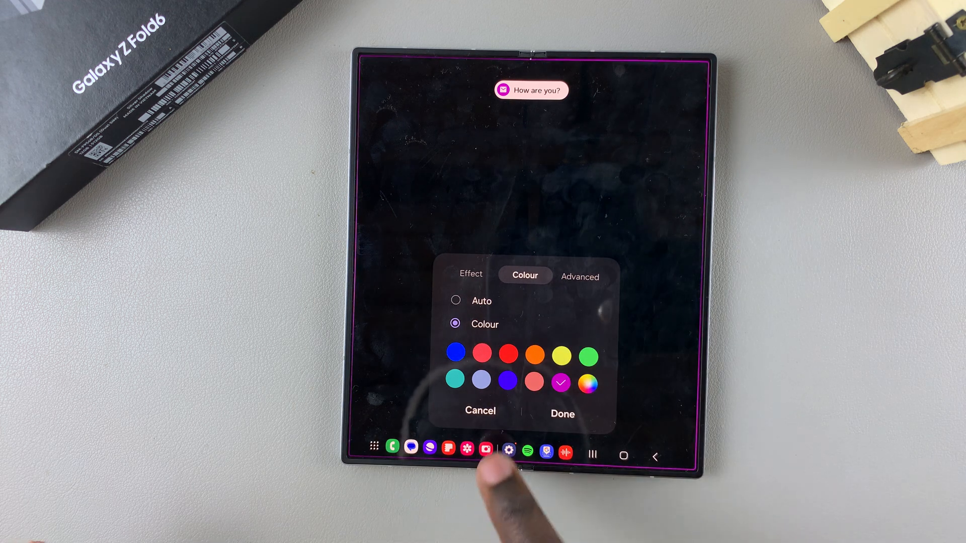
left_click(507, 381)
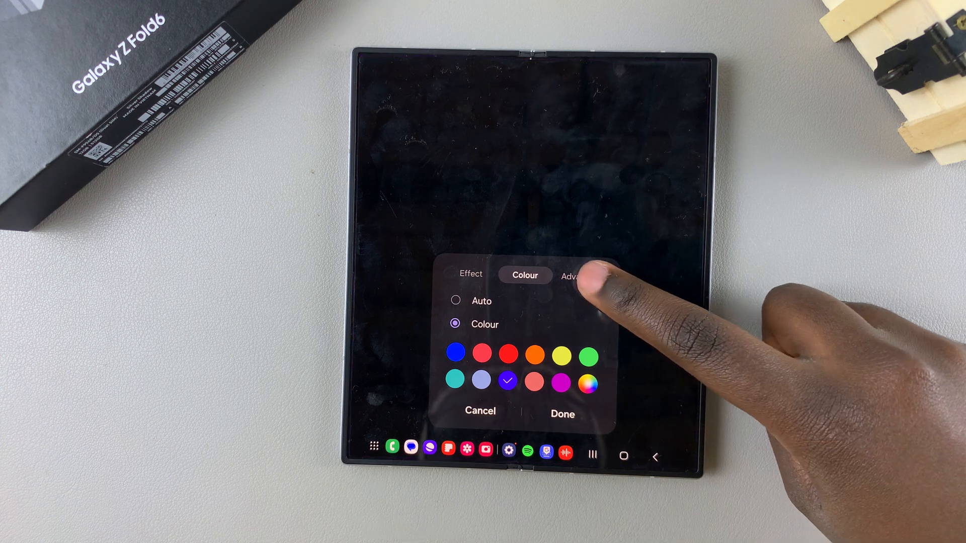
Lengthen the edge lighting duration toward Long, then return to the colour palette
left_click(579, 275)
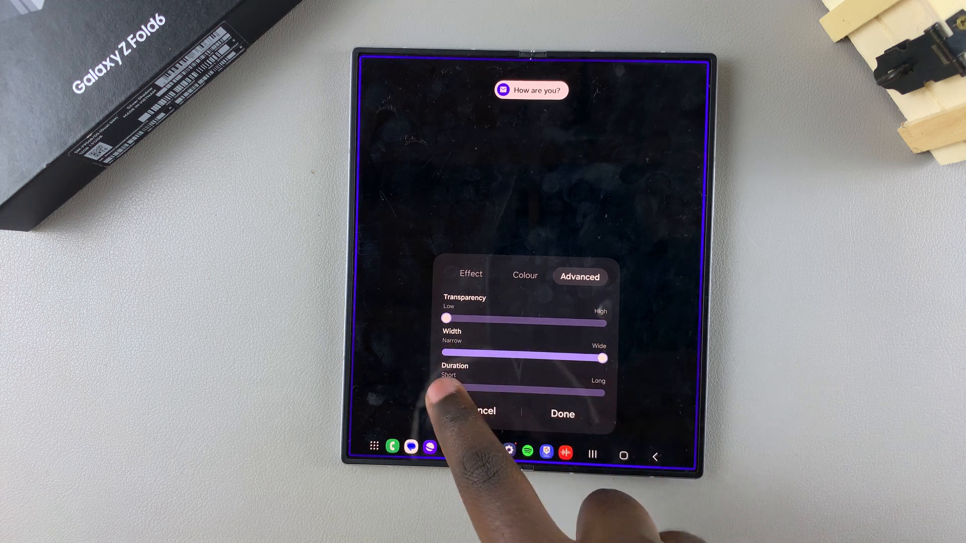
left_click_drag(603, 359, 444, 354)
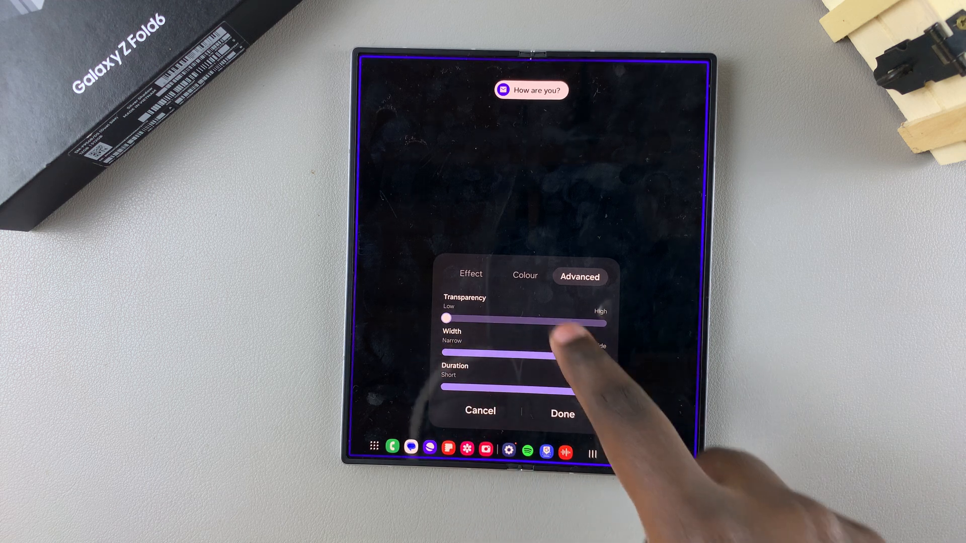
left_click(525, 277)
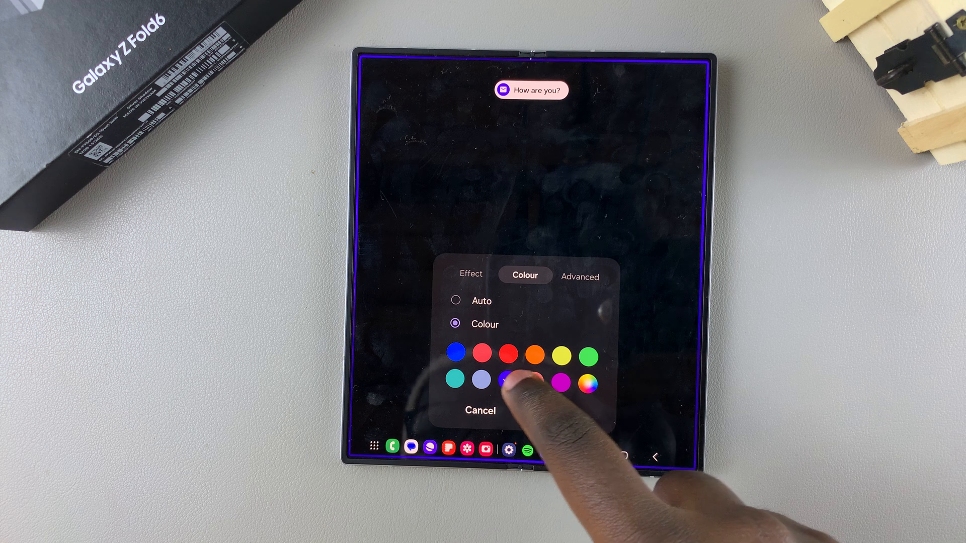
Pick red as the lighting colour with the Heart effect and apply with Done
left_click(470, 276)
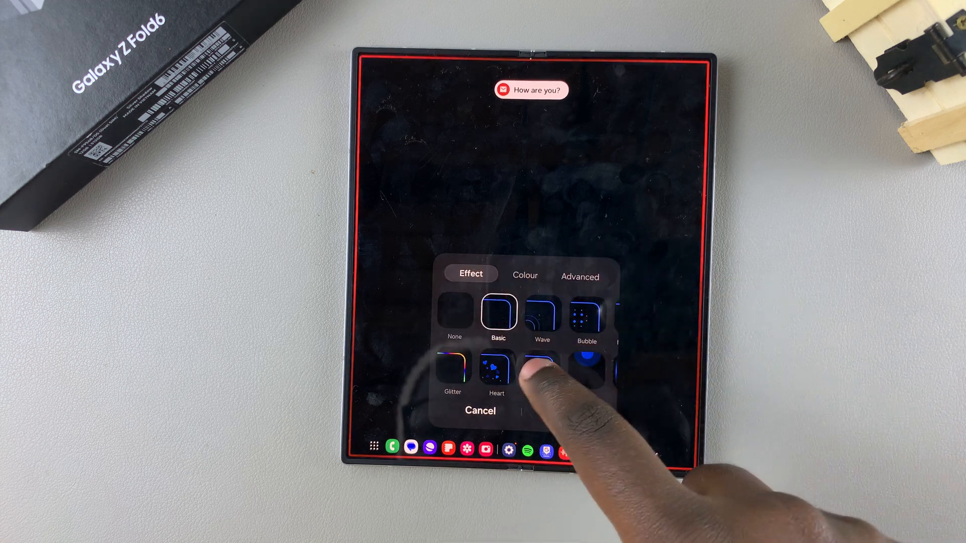
left_click(497, 369)
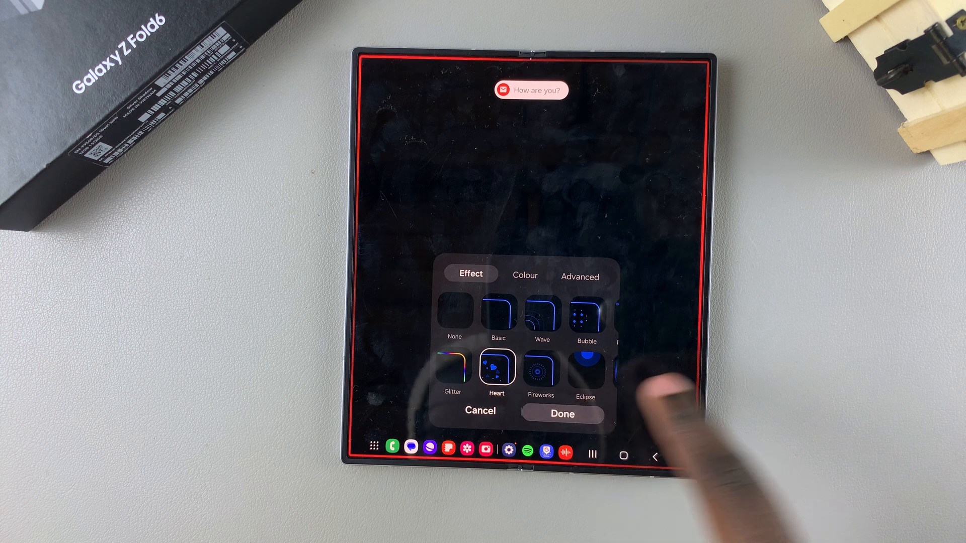
left_click(561, 414)
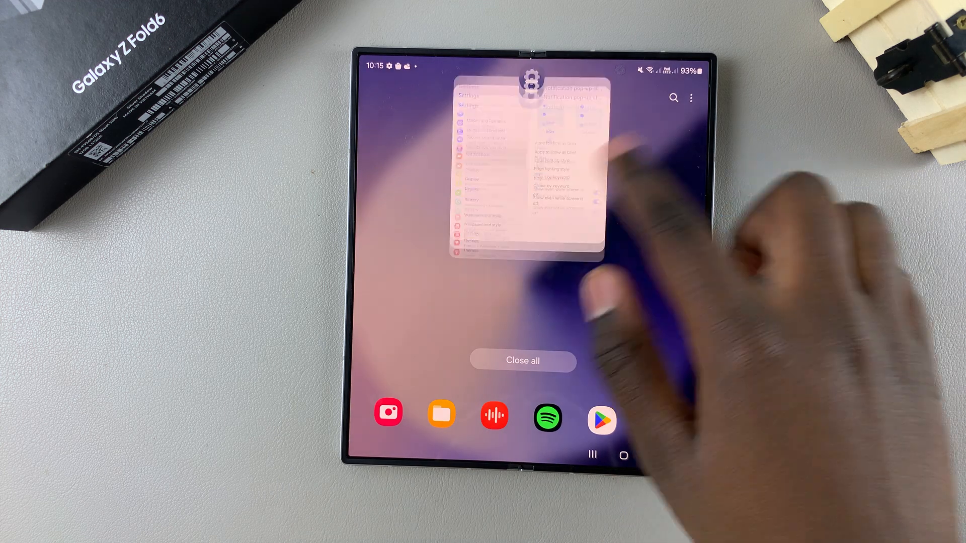
Close all recent apps, including Settings, to return to the home screen
left_click(522, 360)
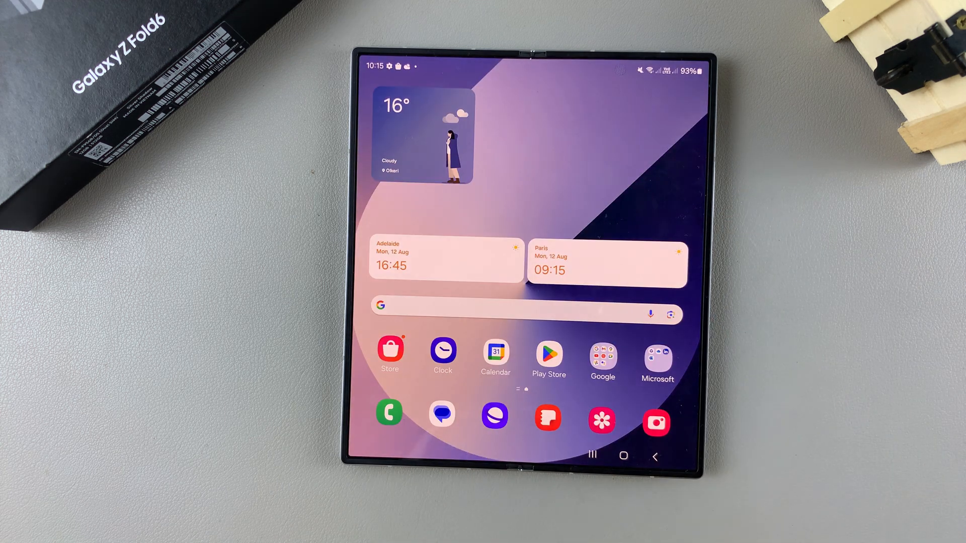